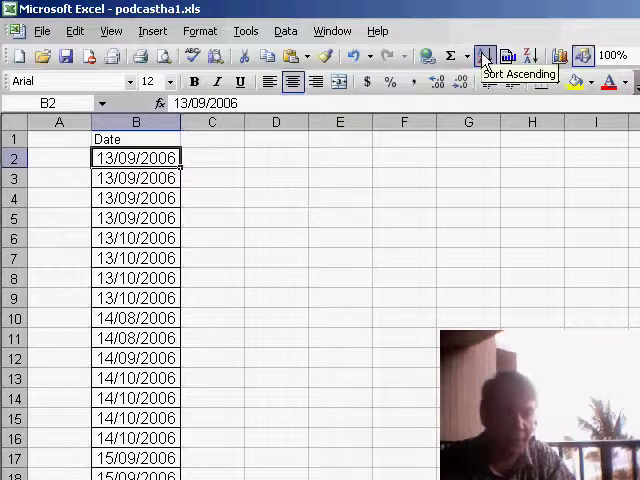
mouse_move(236, 146)
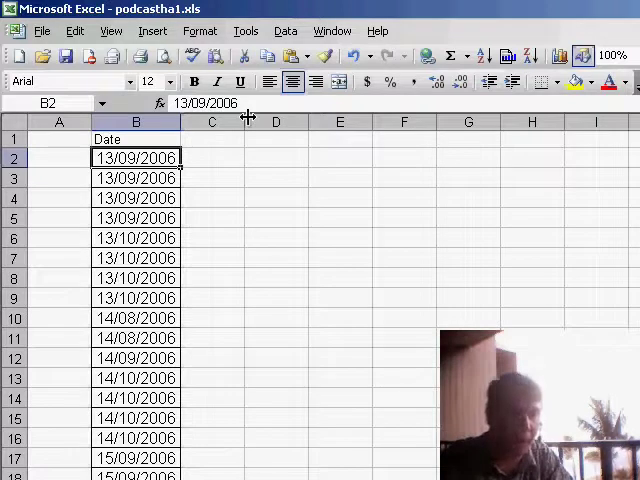
Step: Open Excel's options from the workbook menu and dismiss them without changing settings
left_click(244, 30)
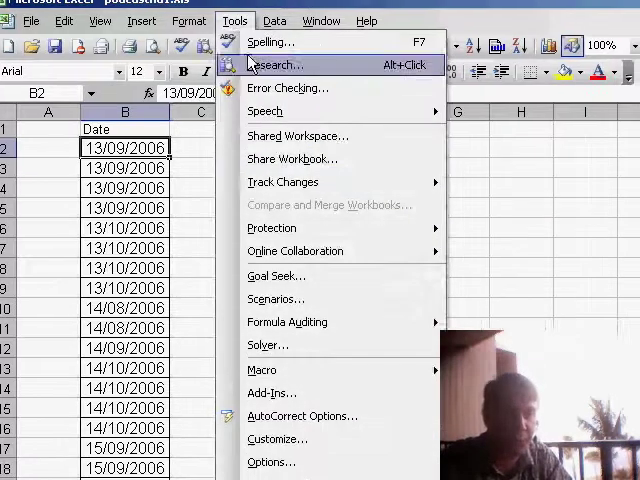
left_click(272, 460)
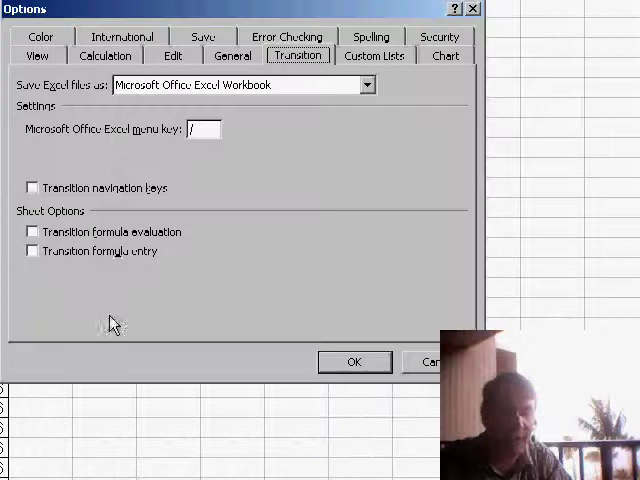
left_click(32, 188)
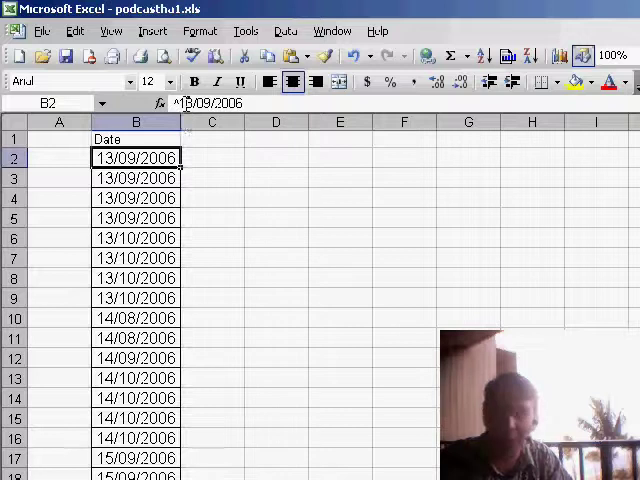
mouse_move(184, 104)
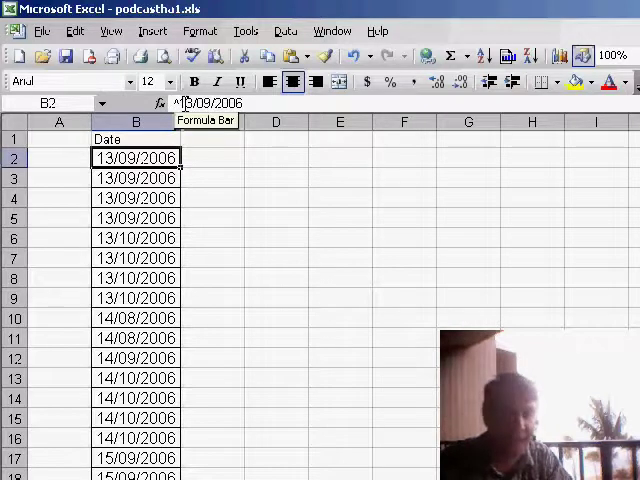
mouse_move(204, 160)
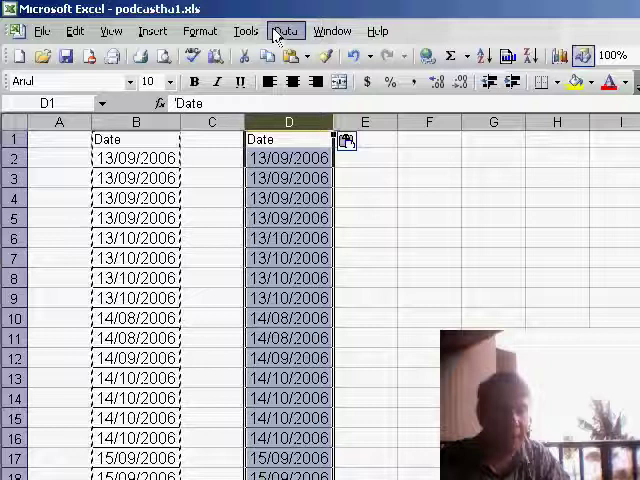
Step: Run Text to Columns on column D as Delimited with Date column format to produce real dates
left_click(286, 30)
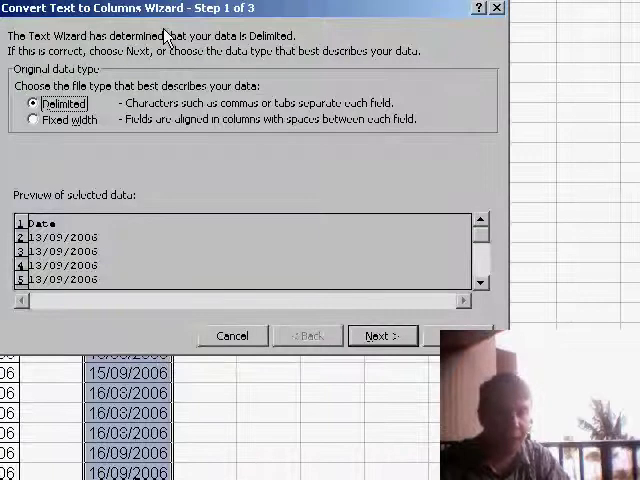
left_click(382, 336)
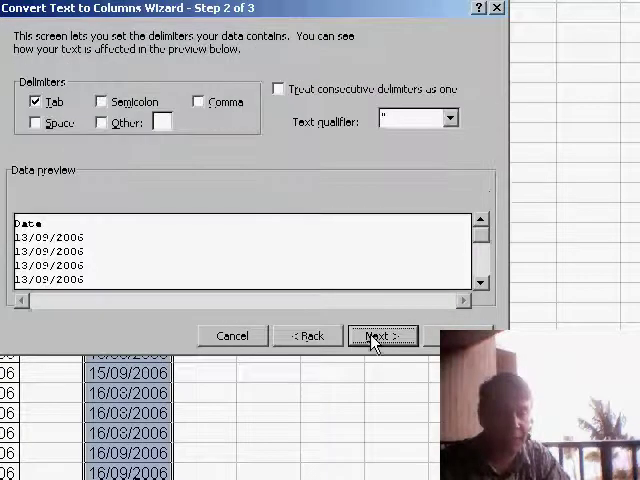
left_click(382, 336)
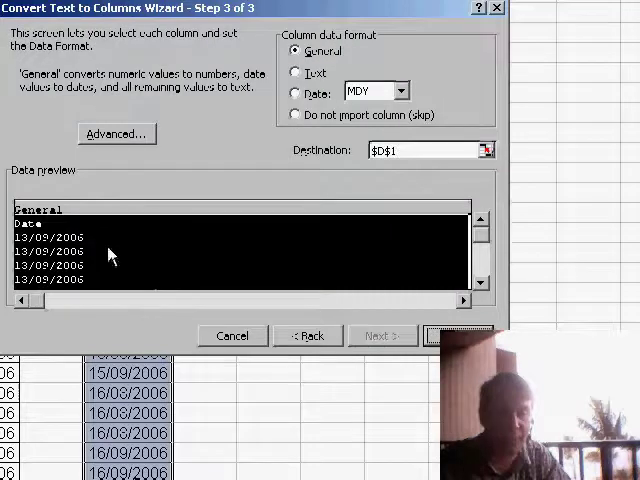
left_click(296, 92)
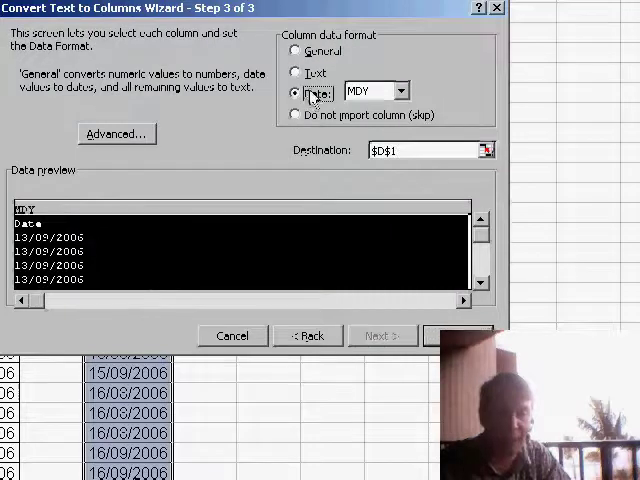
left_click(400, 90)
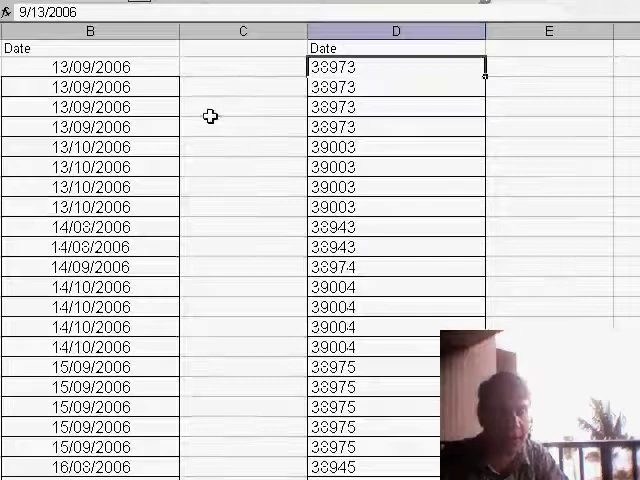
mouse_move(120, 128)
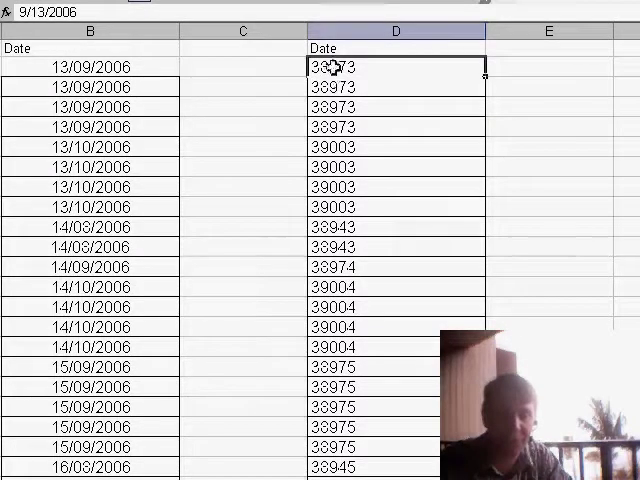
mouse_move(340, 120)
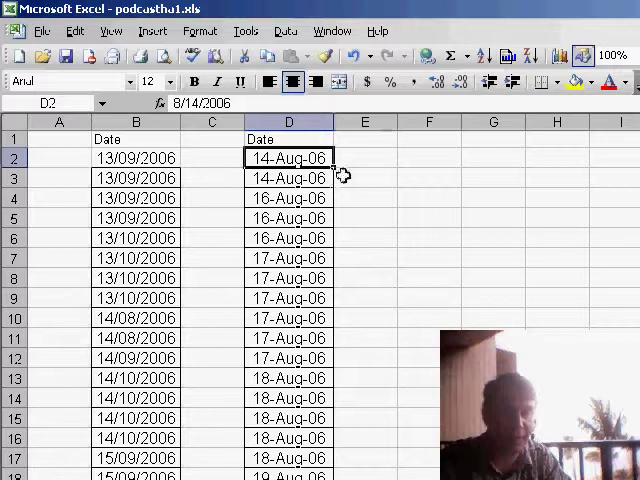
scroll("down", 3)
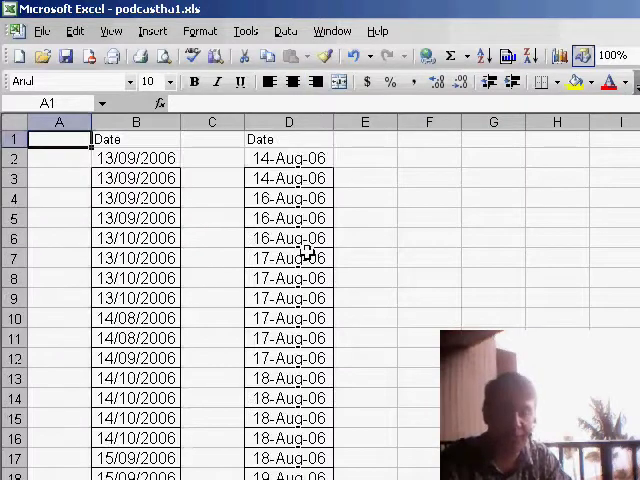
left_click(136, 158)
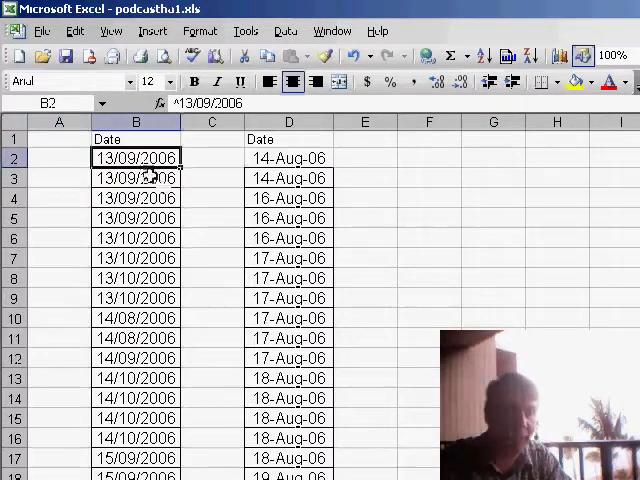